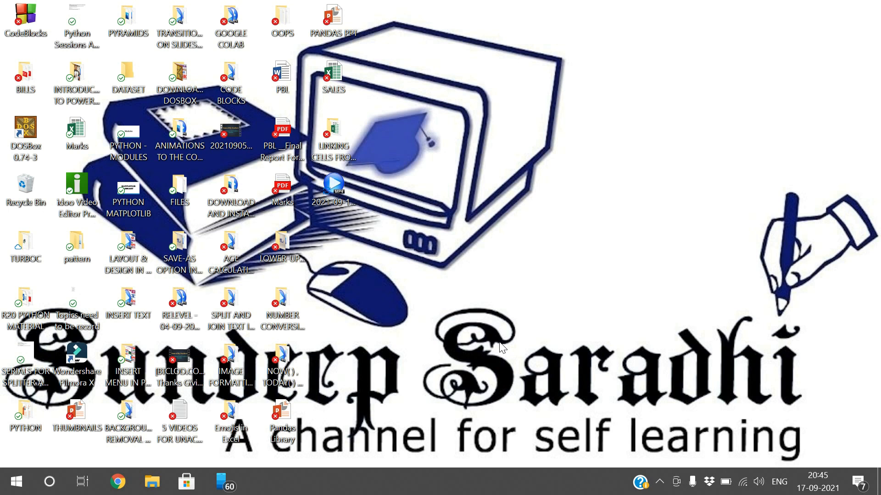
mouse_move(510, 350)
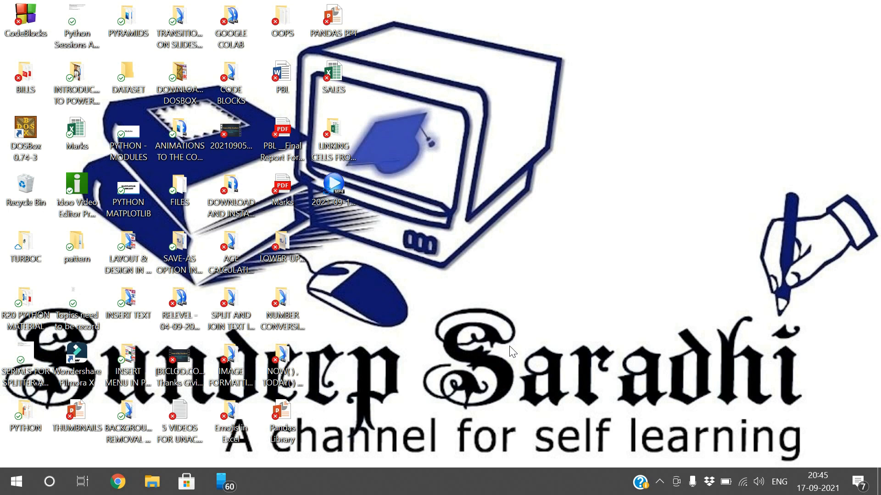
Open the LINKING CELLS FROM DIFFERENT SHEETS folder and launch its Excel workbook.
double_click(334, 135)
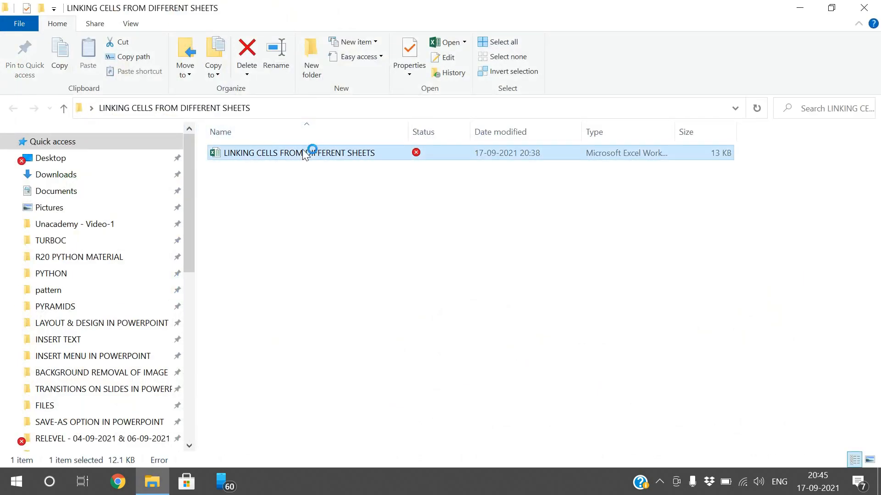
mouse_move(307, 161)
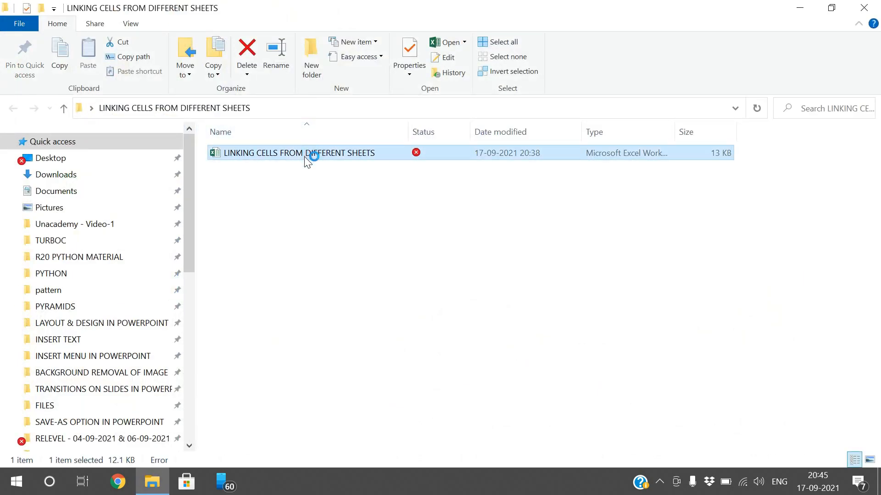
double_click(293, 153)
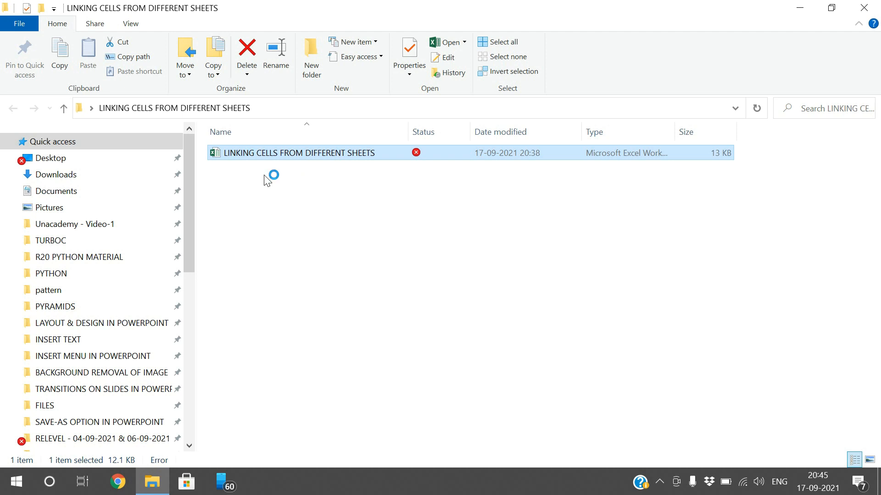
mouse_move(731, 103)
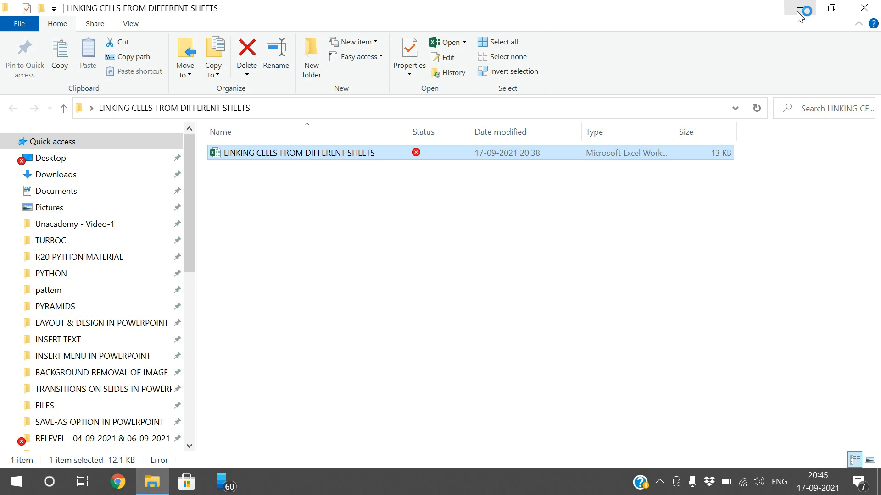
Finish opening the workbook and review the INTERNAL-1 and INTERNAL-2 mark sheets.
double_click(298, 154)
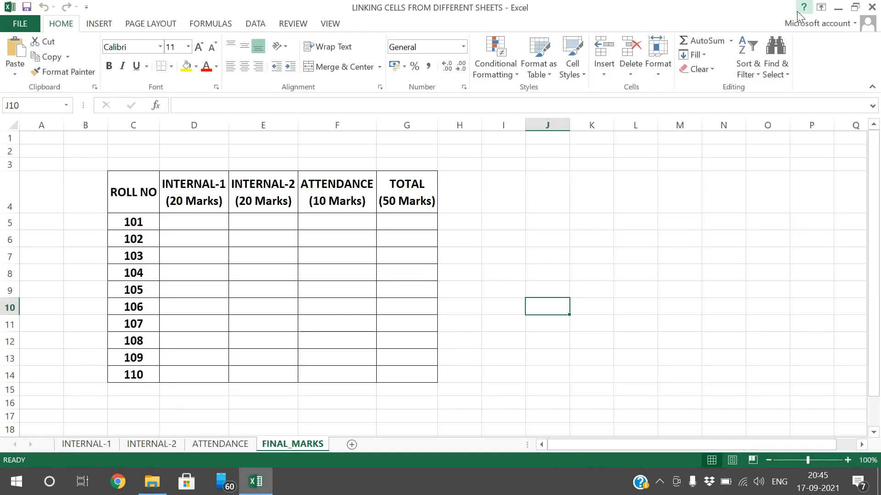
mouse_move(578, 186)
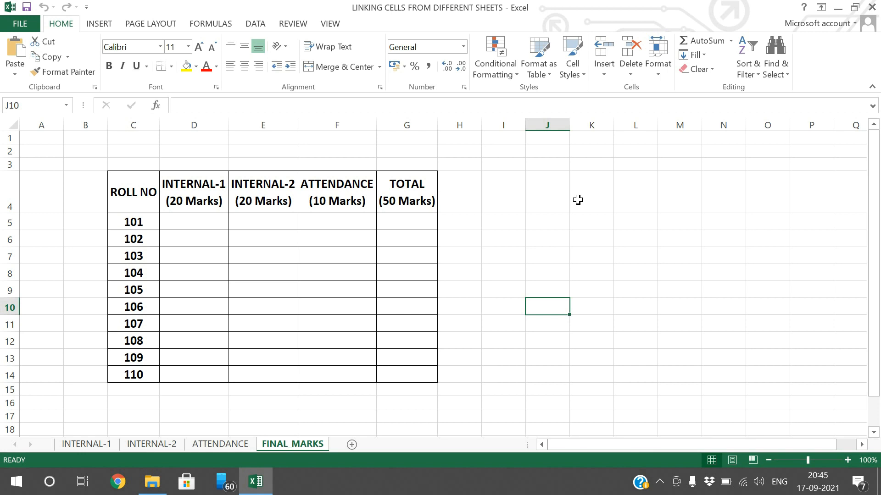
mouse_move(212, 418)
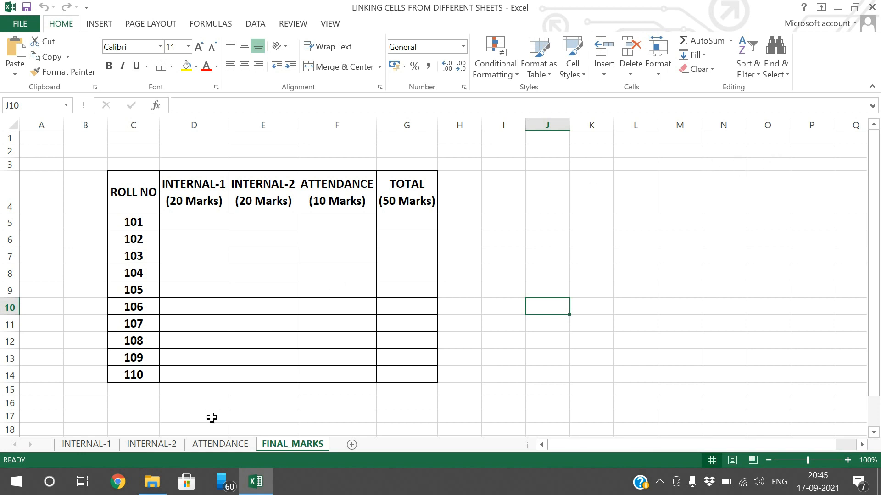
left_click(87, 444)
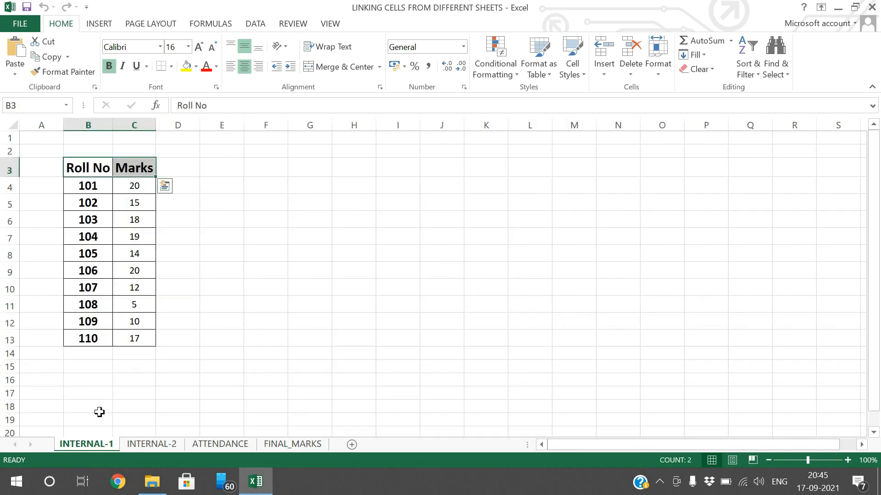
left_click(151, 443)
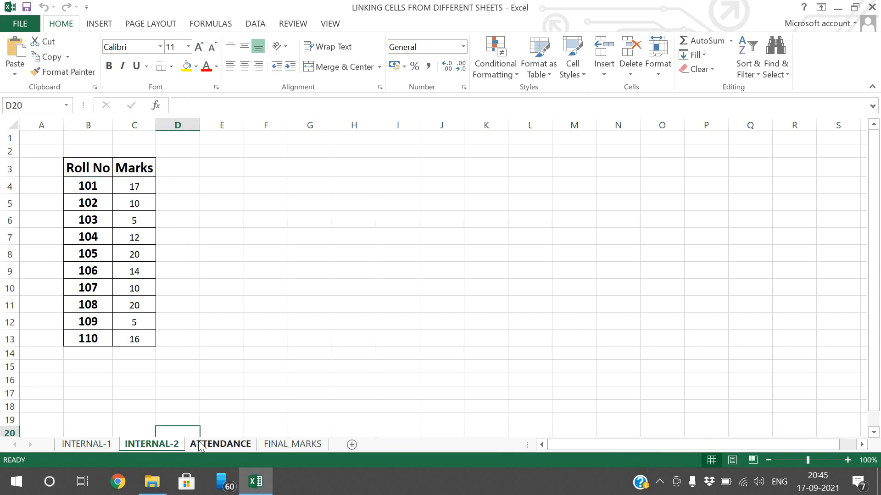
left_click(292, 444)
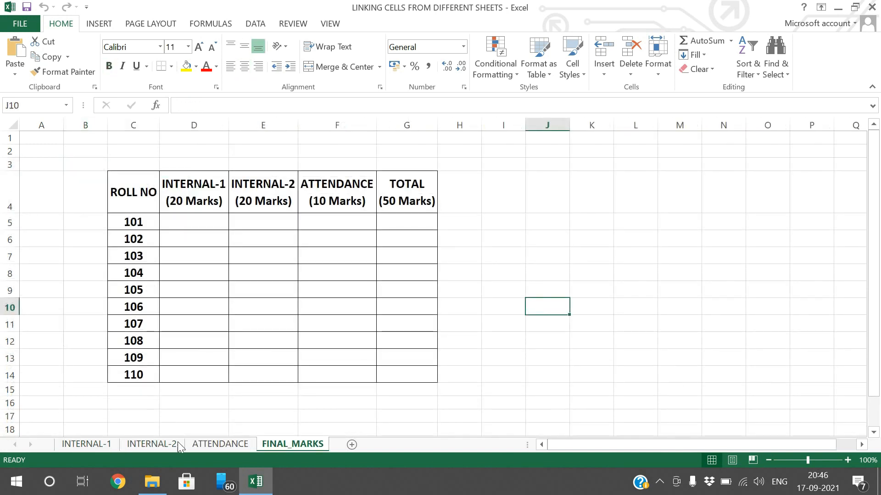
left_click(86, 444)
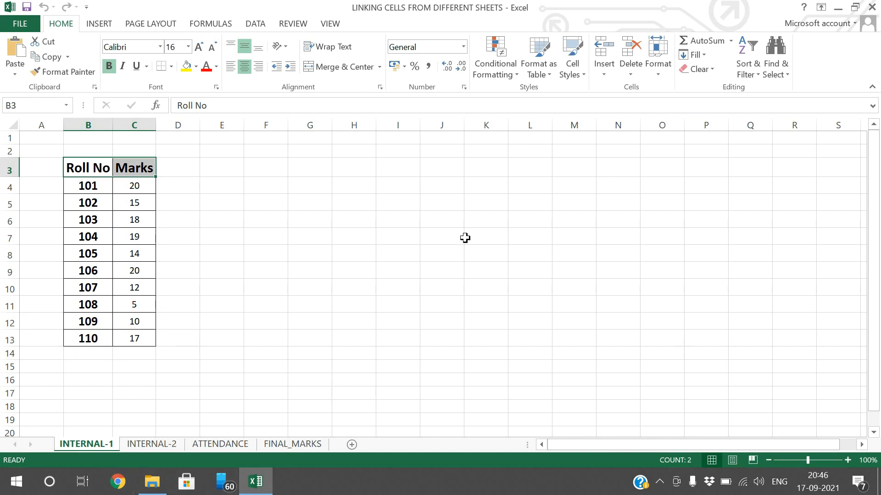
mouse_move(500, 268)
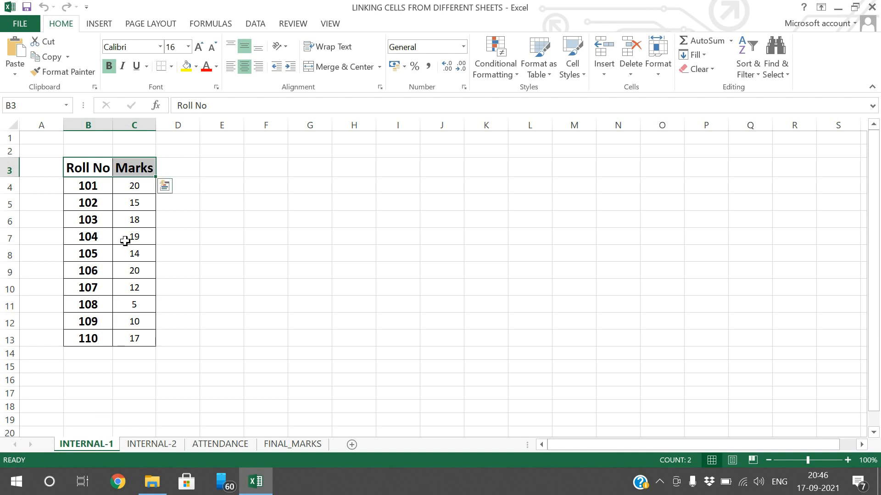
mouse_move(251, 317)
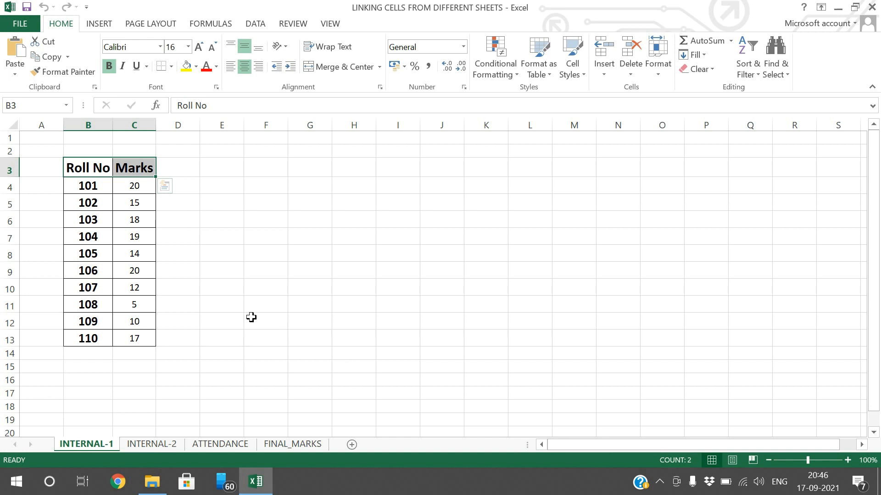
mouse_move(133, 203)
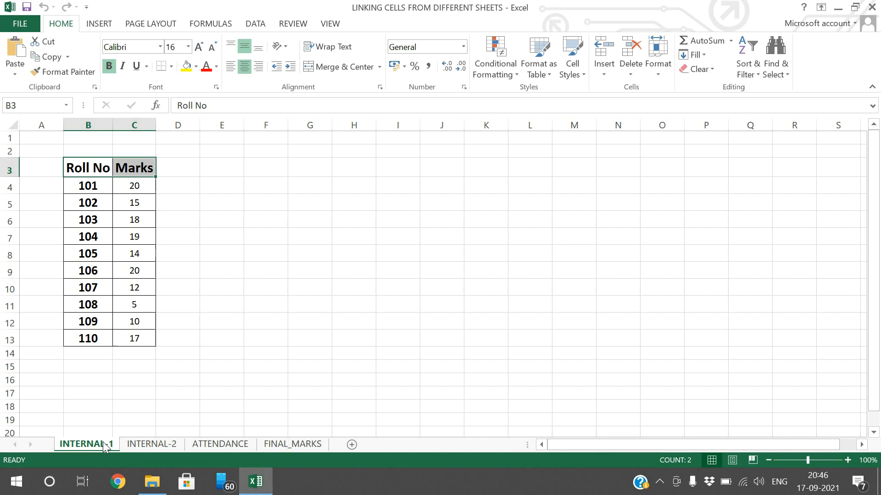
Review the INTERNAL-2 and ATTENDANCE sheets, then return to the empty FINAL_MARKS table.
left_click(151, 444)
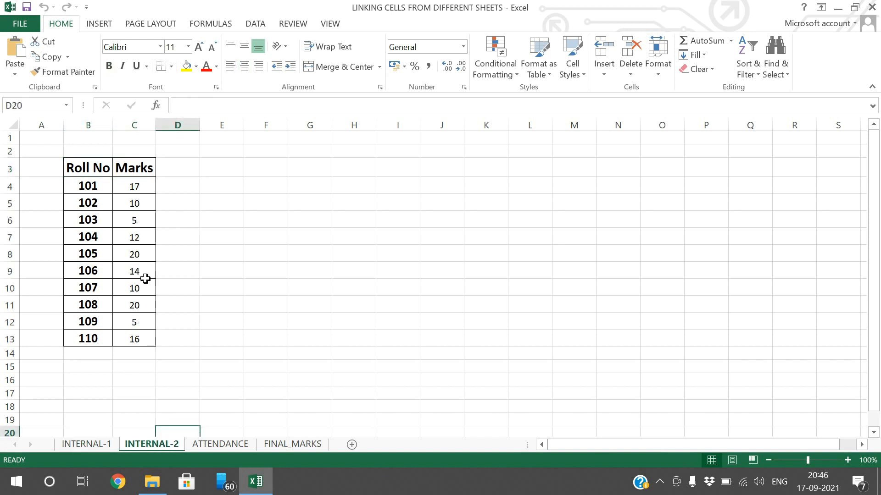
left_click(220, 444)
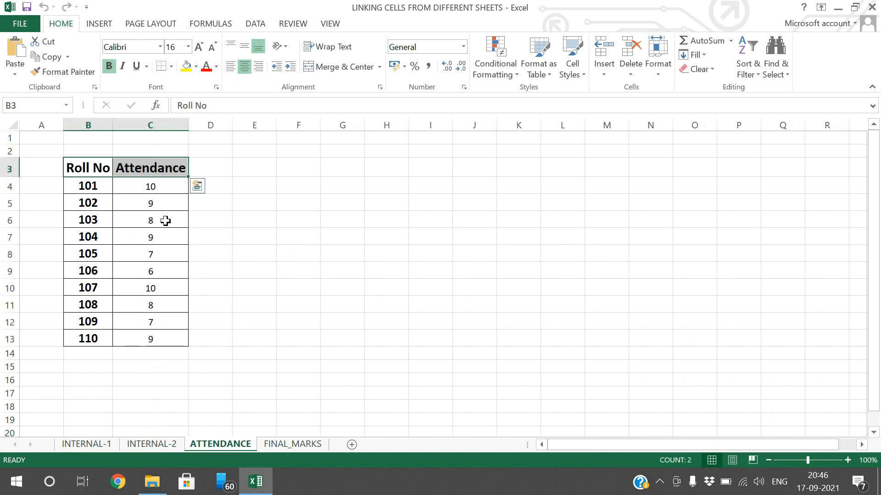
mouse_move(109, 203)
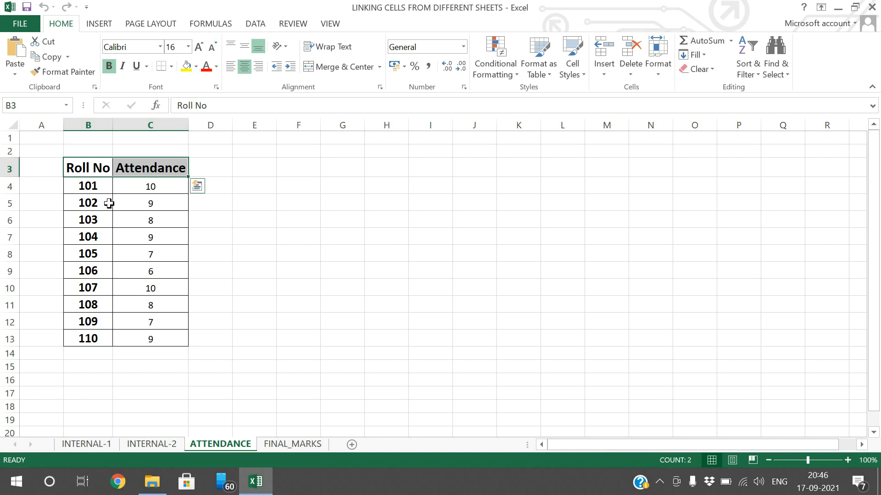
mouse_move(292, 444)
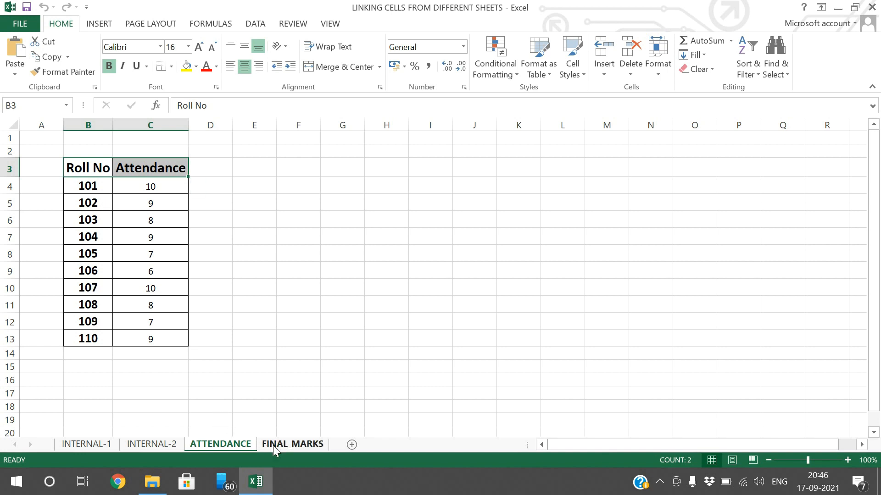
left_click(292, 444)
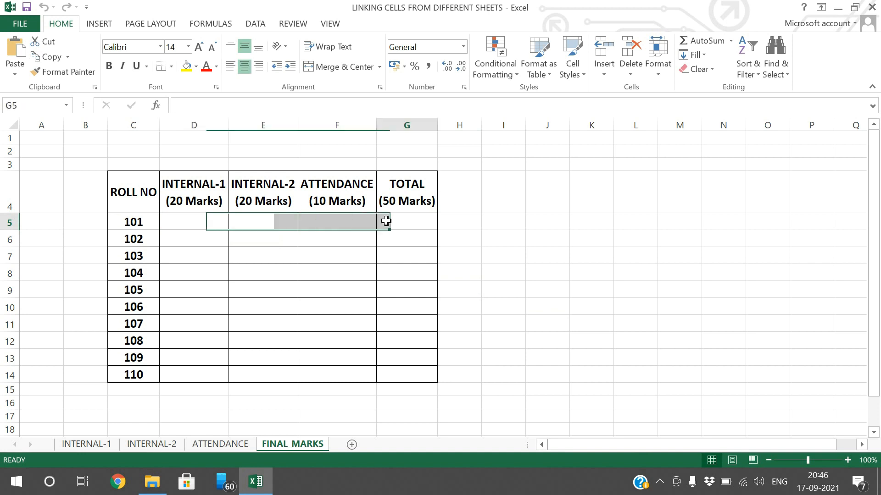
Make another pass through INTERNAL-1, INTERNAL-2 and ATTENDANCE before settling on FINAL_MARKS.
left_click(406, 221)
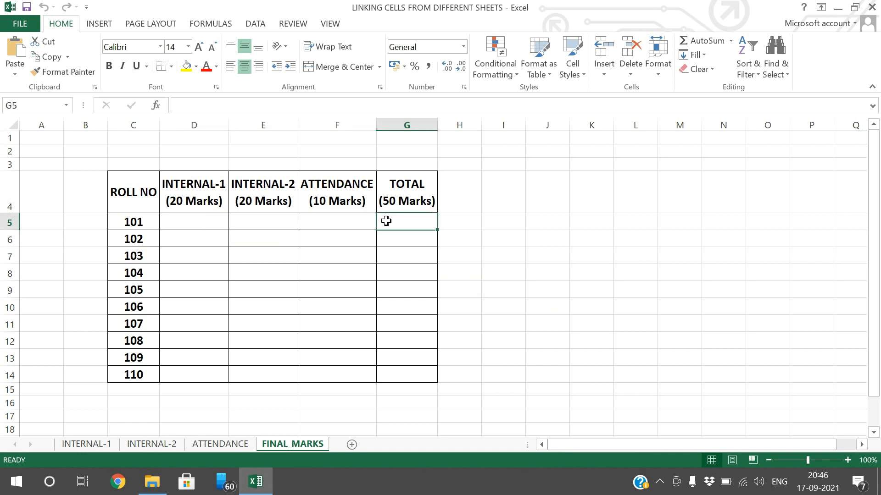
left_click(86, 444)
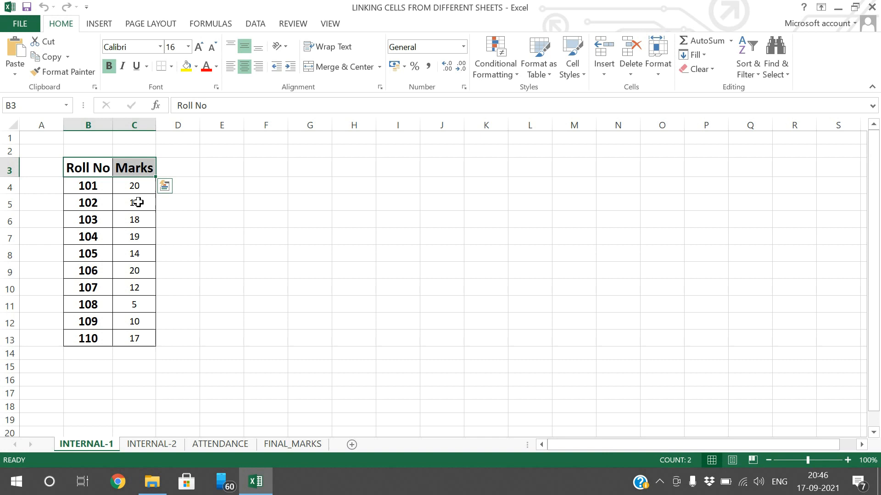
left_click(151, 443)
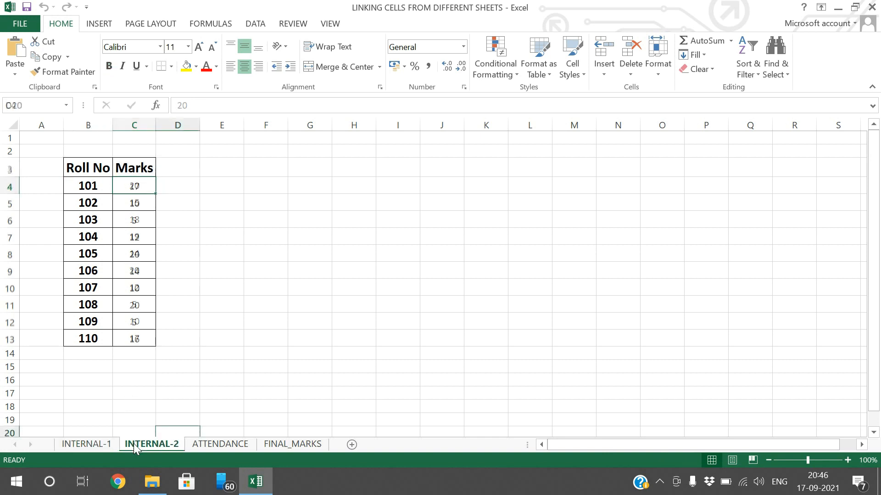
left_click(134, 187)
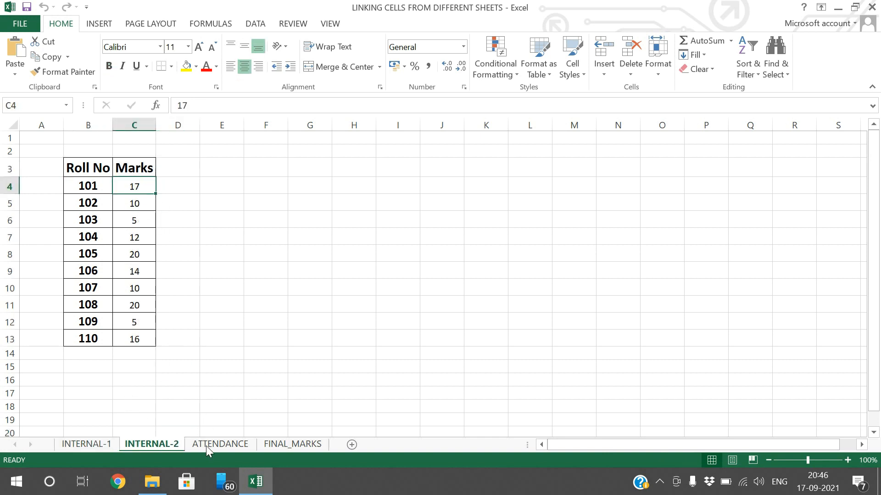
left_click(221, 444)
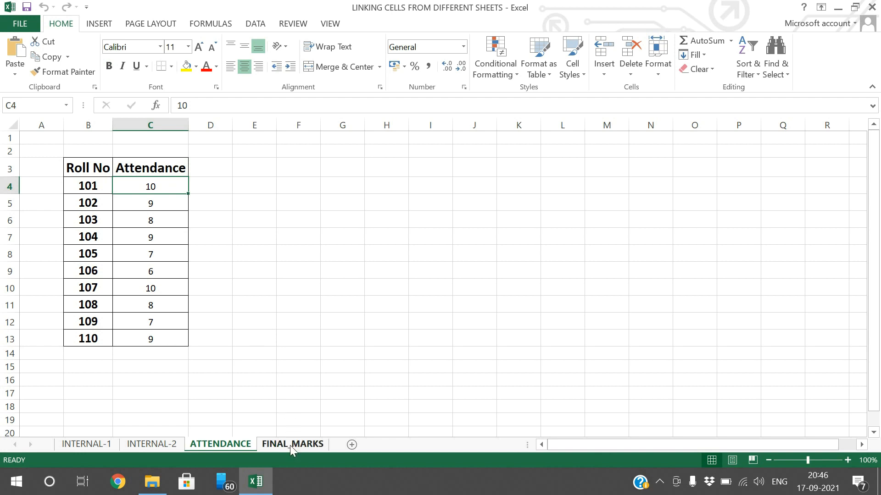
left_click(292, 444)
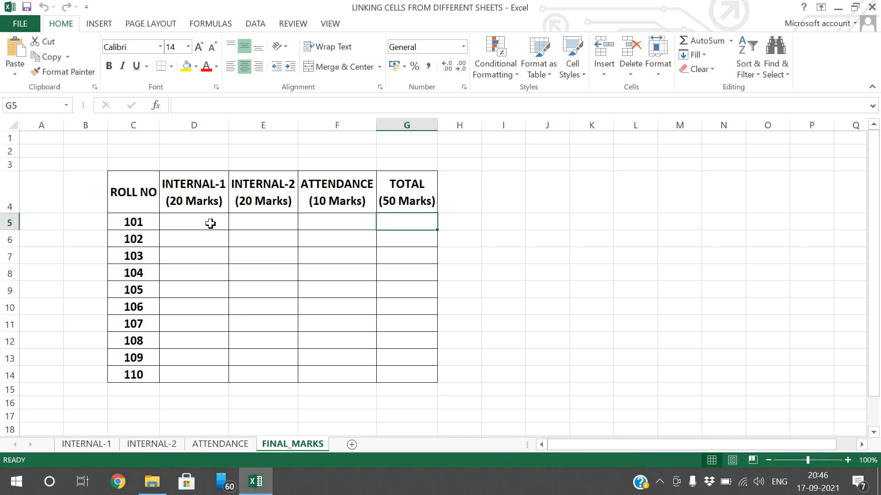
Link FINAL_MARKS D5 to INTERNAL-1 C4 so roll 101 shows 20, then compare with the source sheet.
left_click(193, 221)
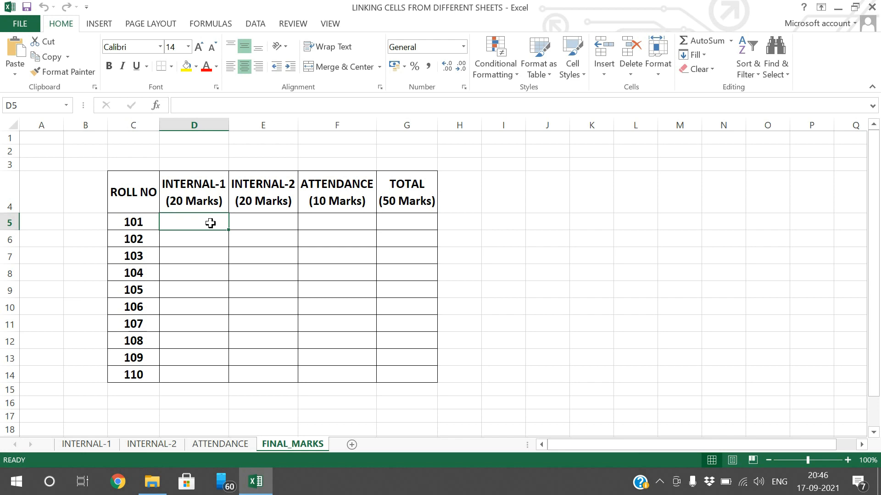
type("=")
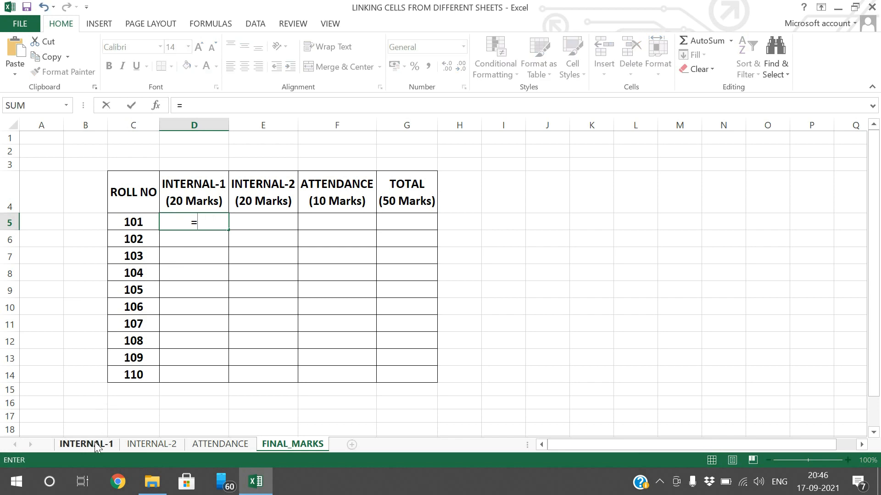
left_click(86, 444)
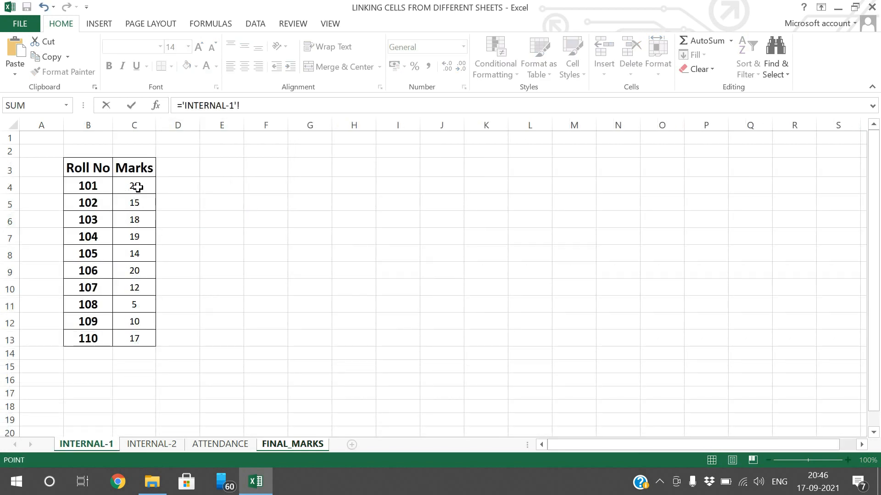
left_click(134, 185)
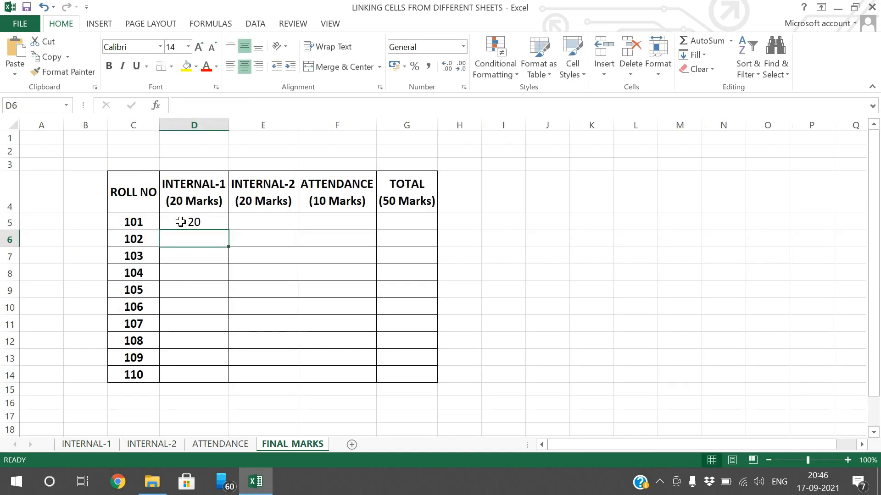
left_click(193, 221)
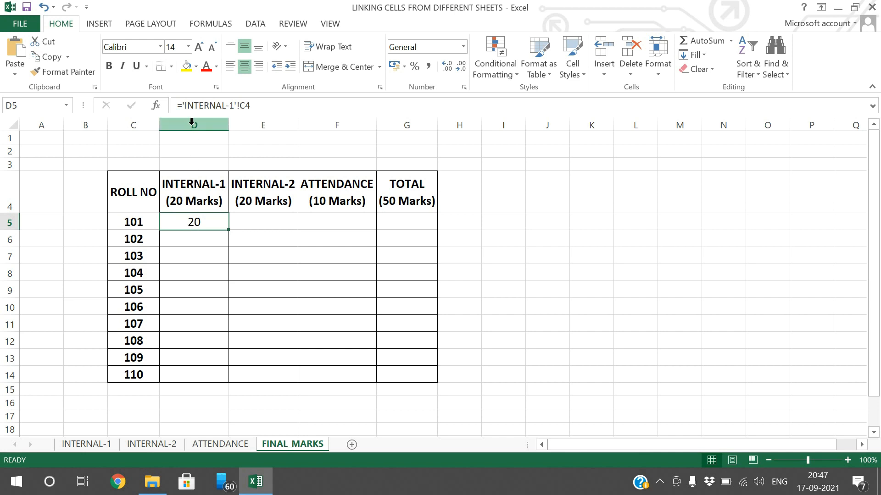
mouse_move(230, 110)
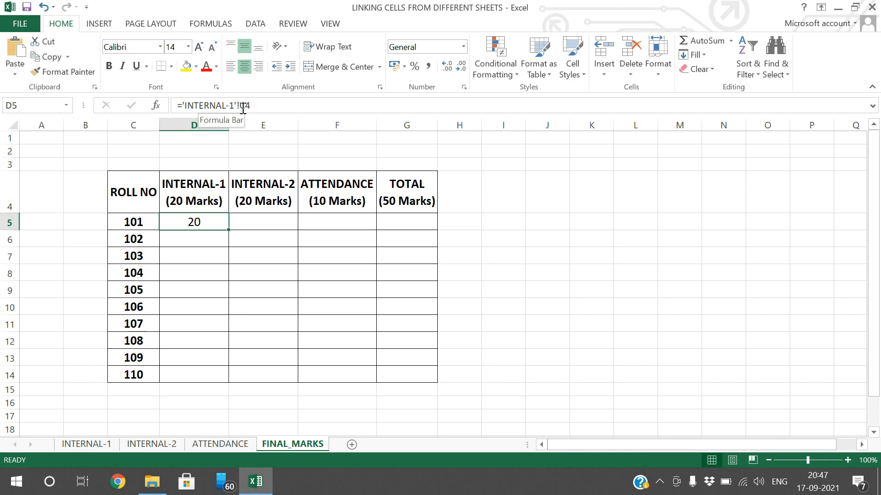
mouse_move(139, 329)
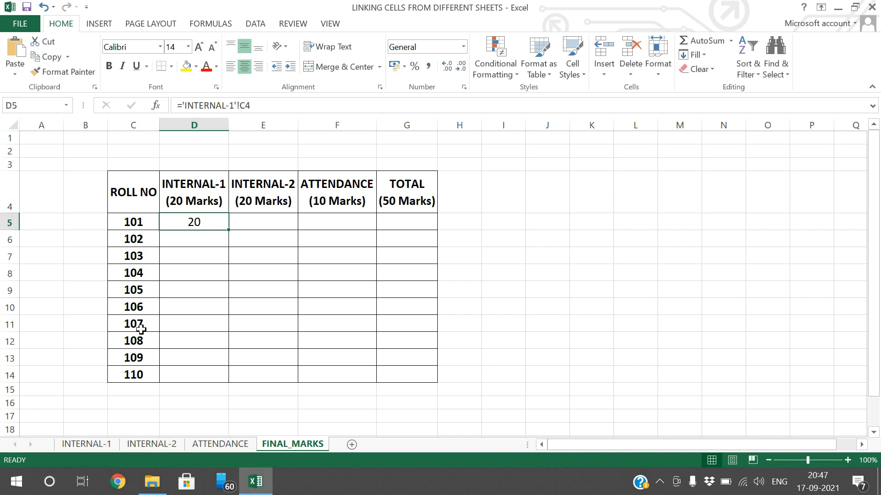
left_click(85, 443)
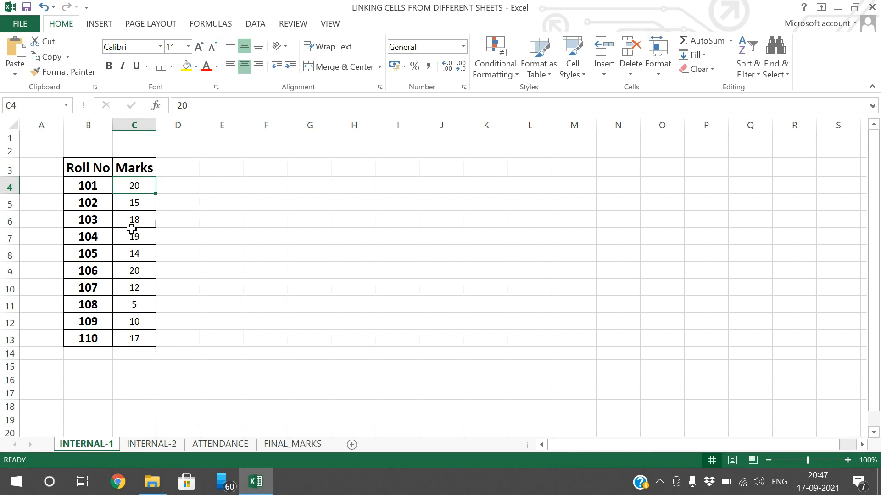
mouse_move(144, 156)
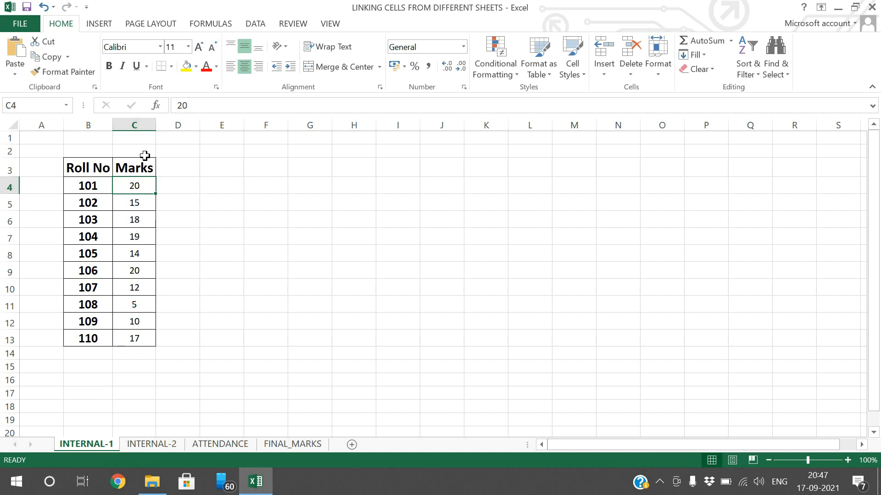
mouse_move(122, 417)
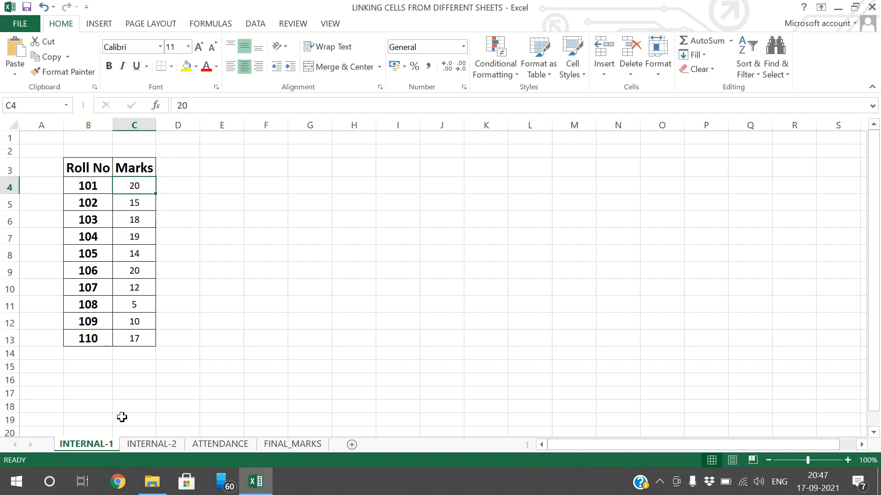
Return to the FINAL_MARKS sheet showing roll 101's linked INTERNAL-1 mark of 20.
left_click(291, 444)
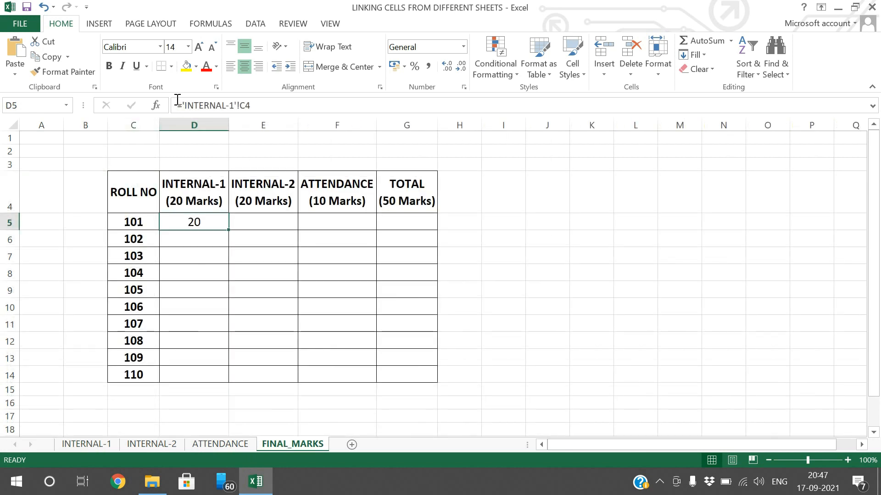
mouse_move(233, 107)
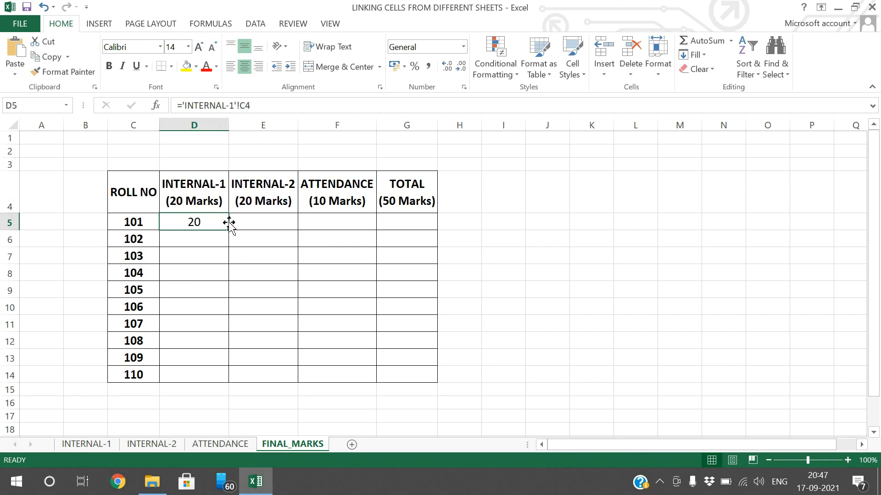
mouse_move(228, 229)
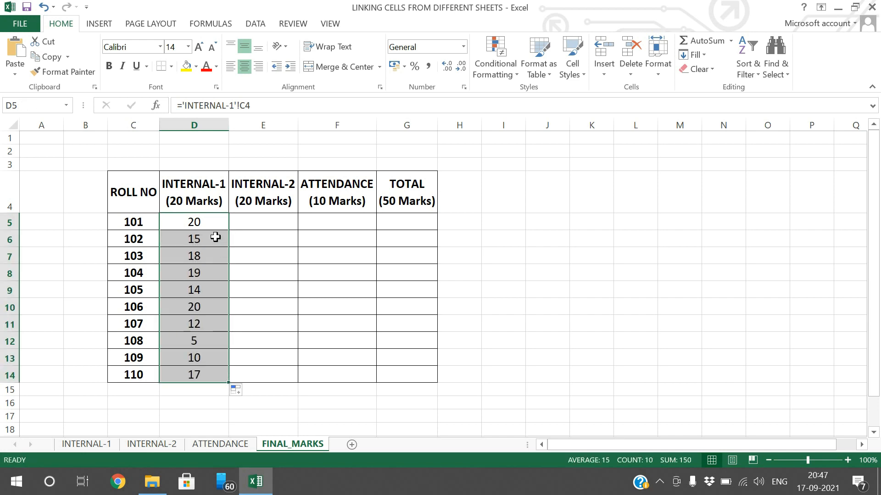
Check the filled INTERNAL-1 links for rolls 103, 106 and 110 against the INTERNAL-1 sheet.
left_click(194, 238)
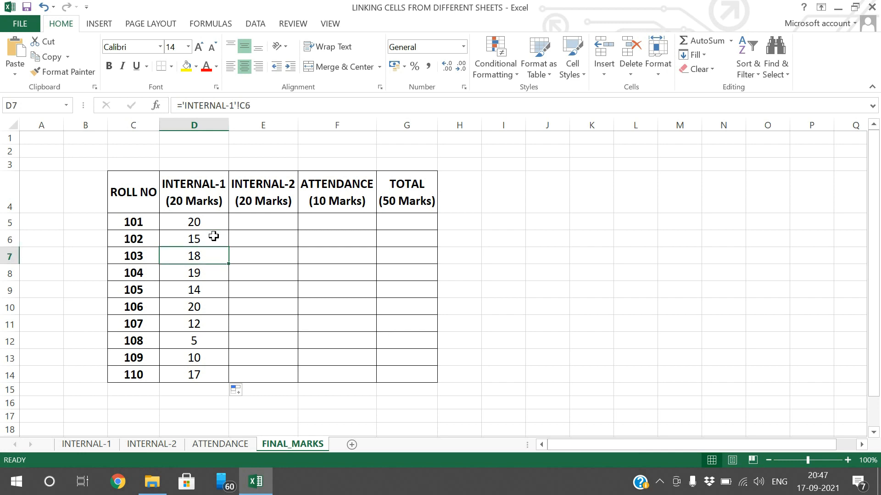
left_click(193, 306)
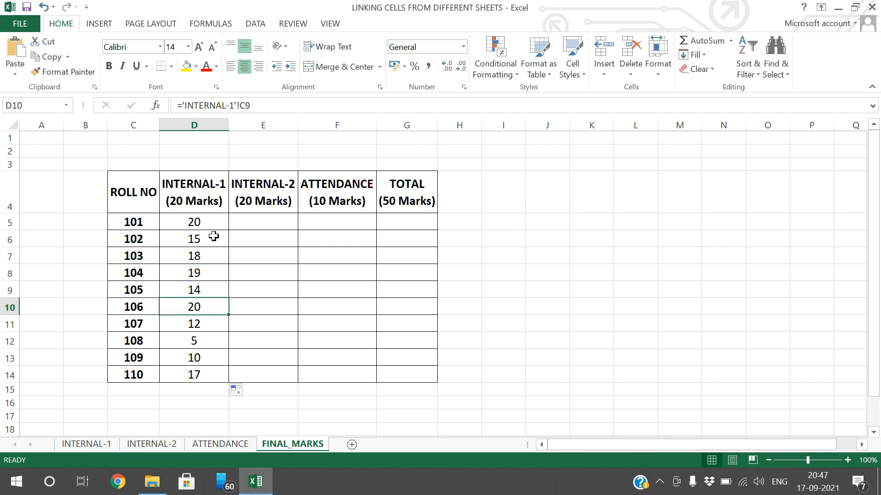
left_click(194, 356)
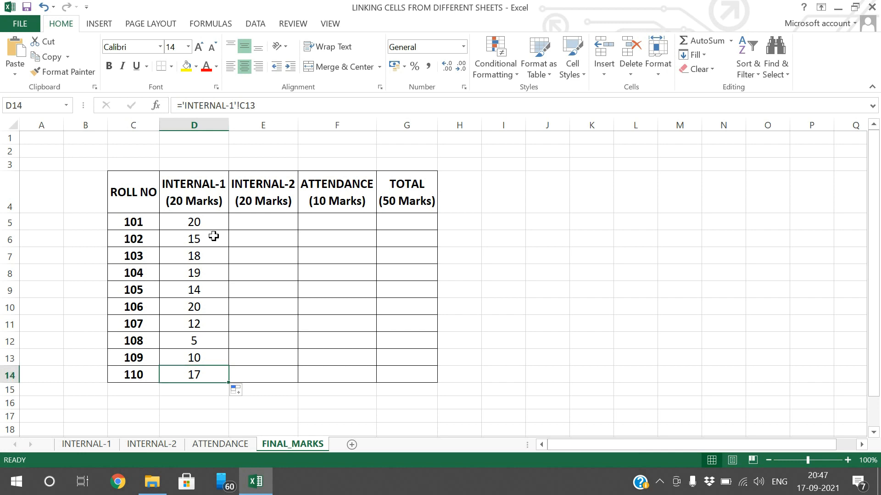
left_click(87, 444)
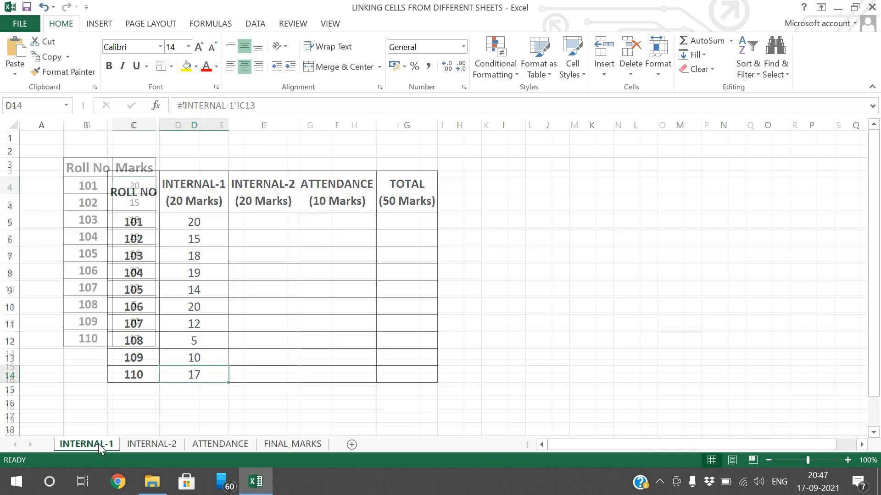
left_click(87, 444)
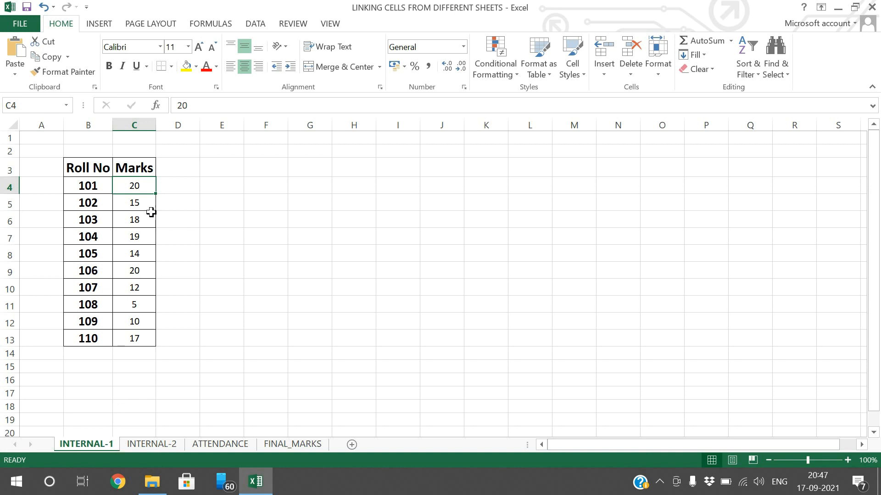
mouse_move(219, 421)
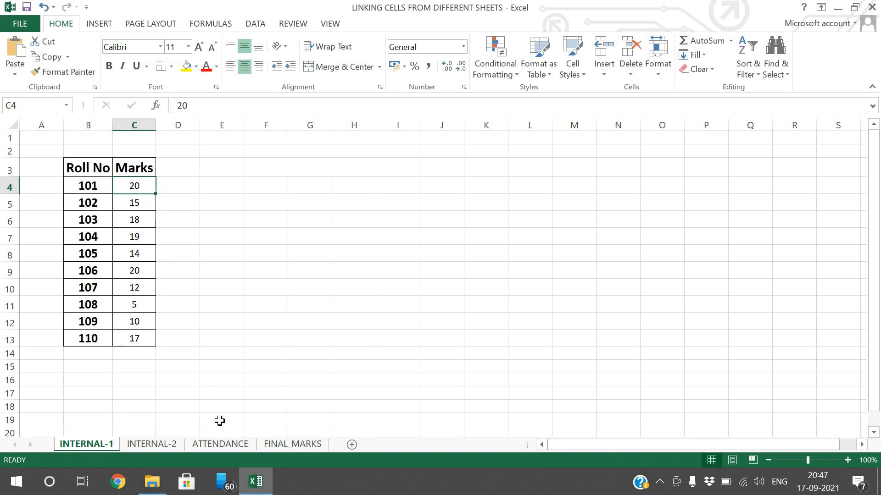
Flip between INTERNAL-1 and FINAL_MARKS to confirm all ten linked marks match the source.
left_click(291, 443)
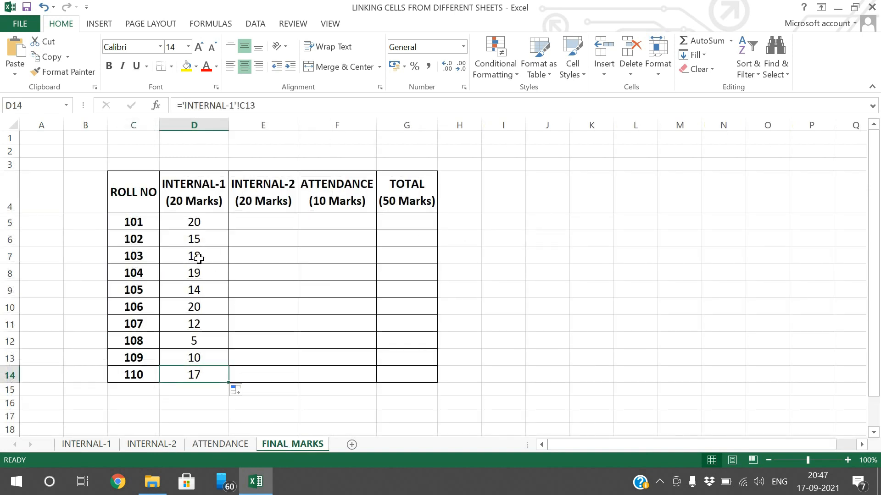
left_click(86, 444)
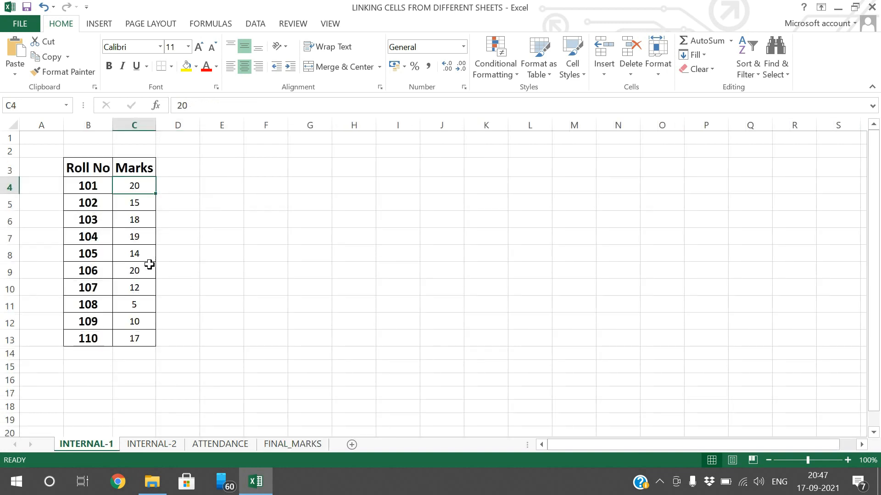
left_click(292, 444)
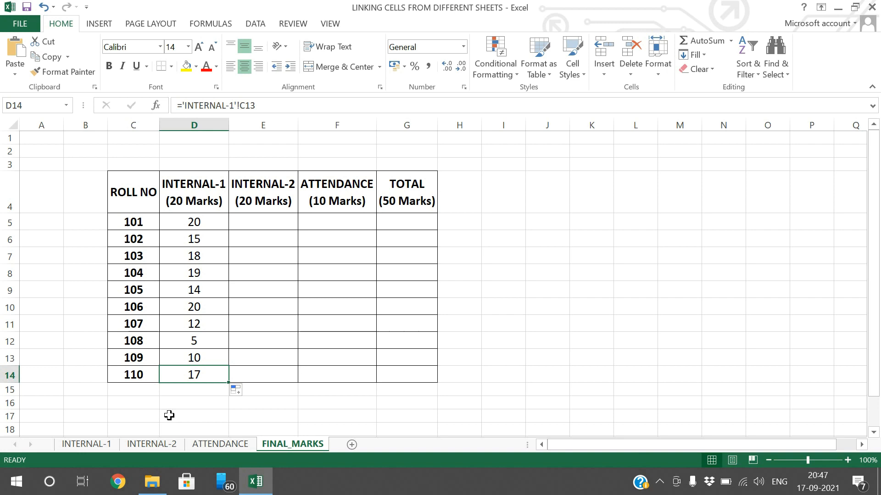
left_click(86, 444)
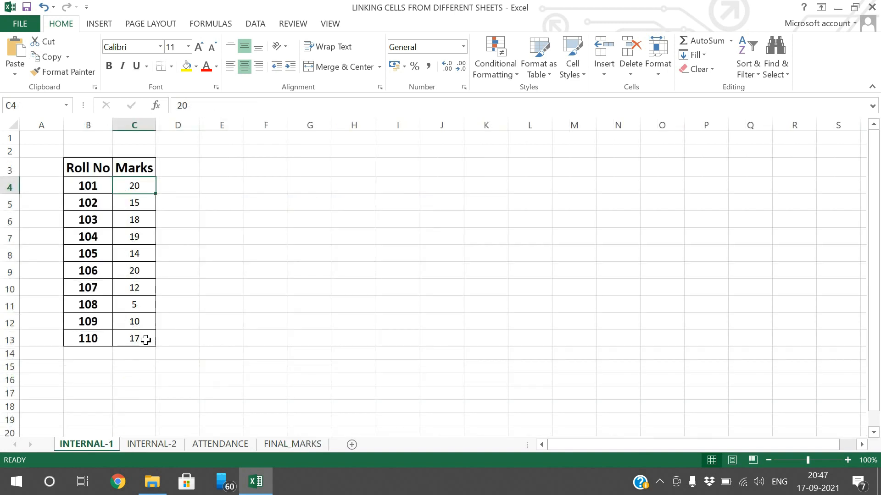
mouse_move(150, 404)
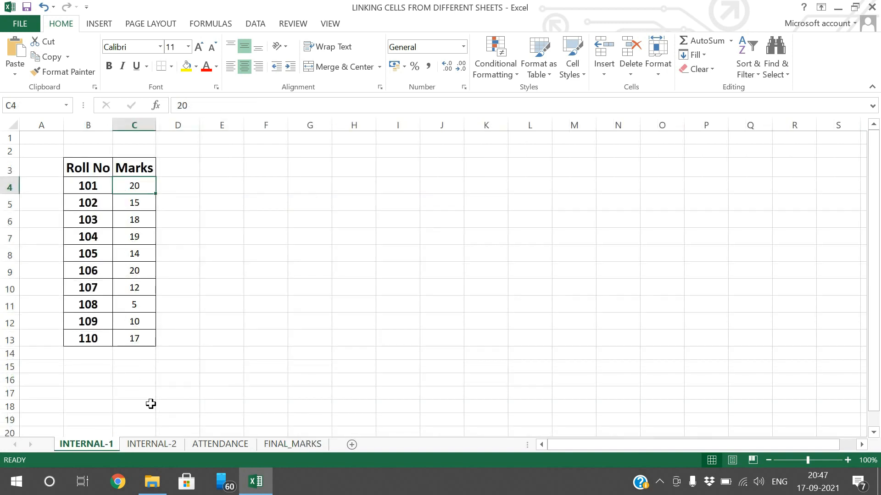
left_click(292, 444)
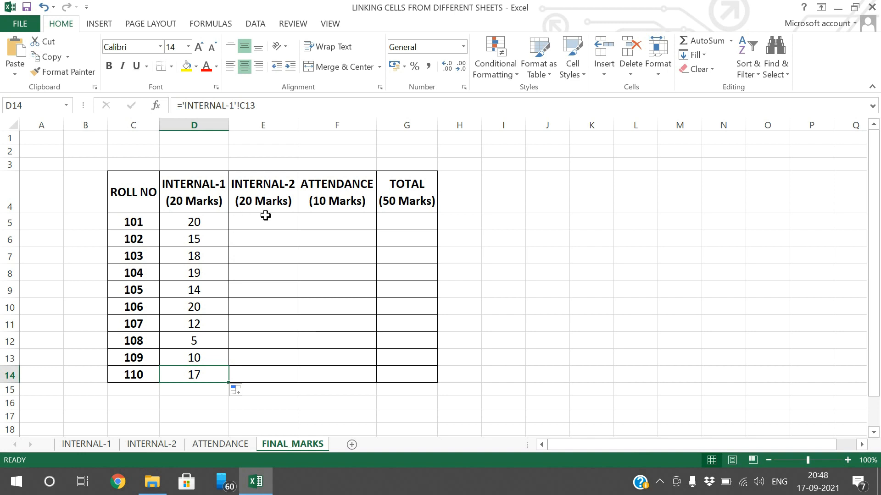
mouse_move(263, 219)
type("=")
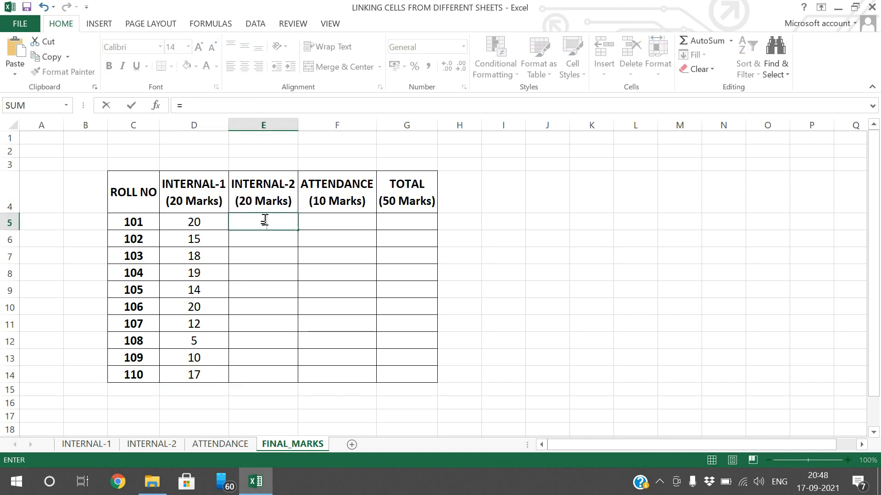
Start linking roll 101's INTERNAL-2 mark from the INTERNAL-2 sheet, giving 17.
left_click(152, 444)
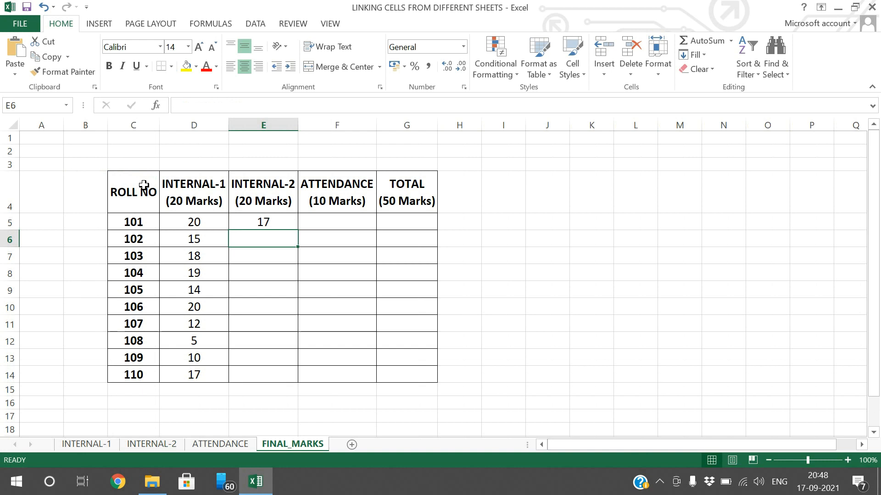
mouse_move(276, 222)
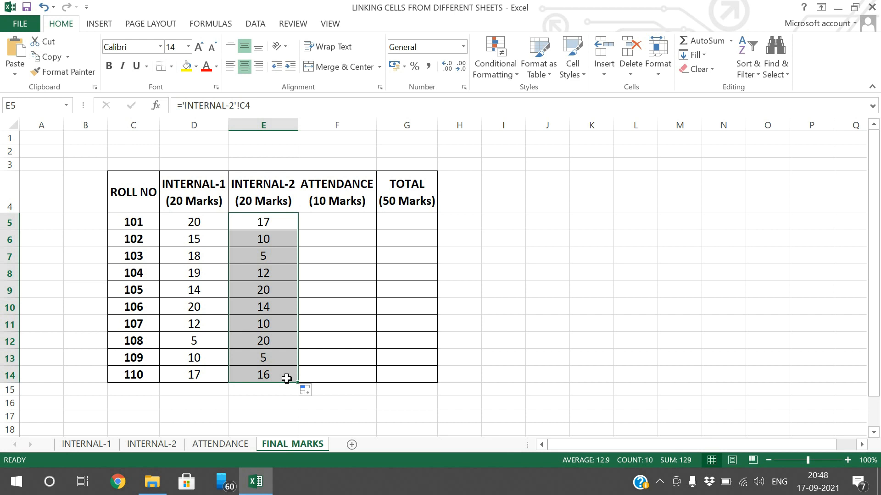
mouse_move(332, 225)
type("=")
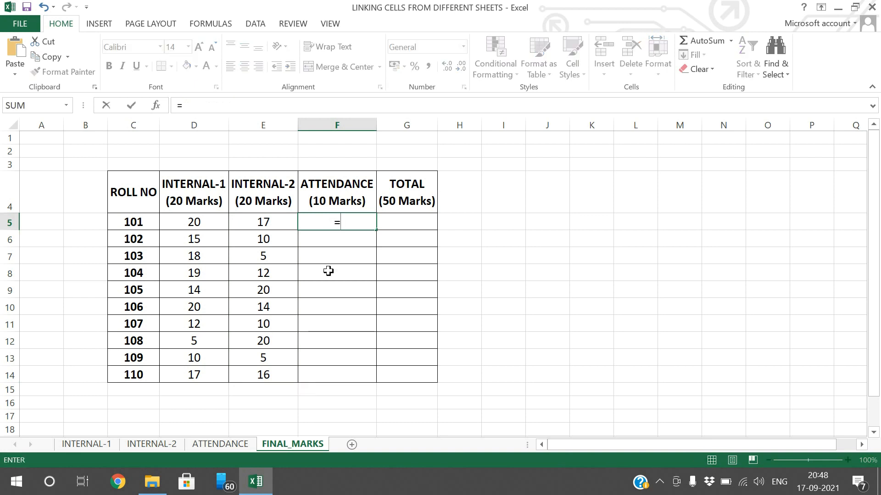
Link F5 to ATTENDANCE C4 for roll 101's attendance mark of 10 and fill it down to F14.
left_click(220, 443)
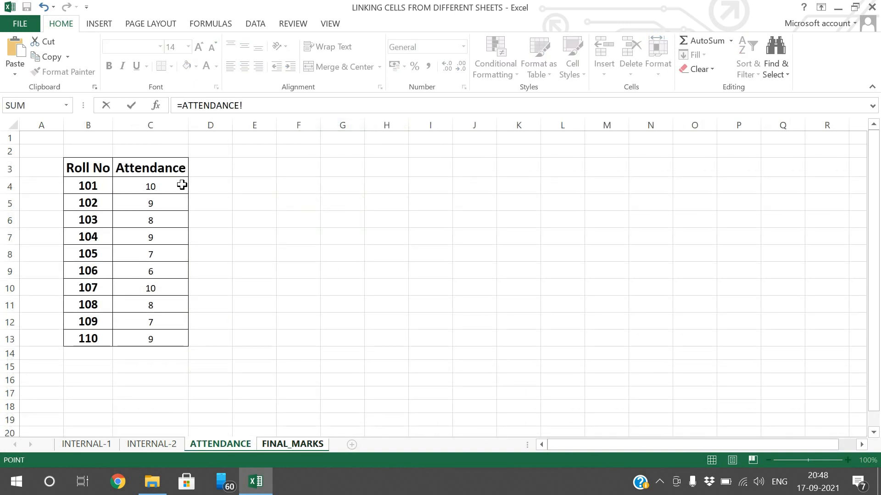
left_click(150, 186)
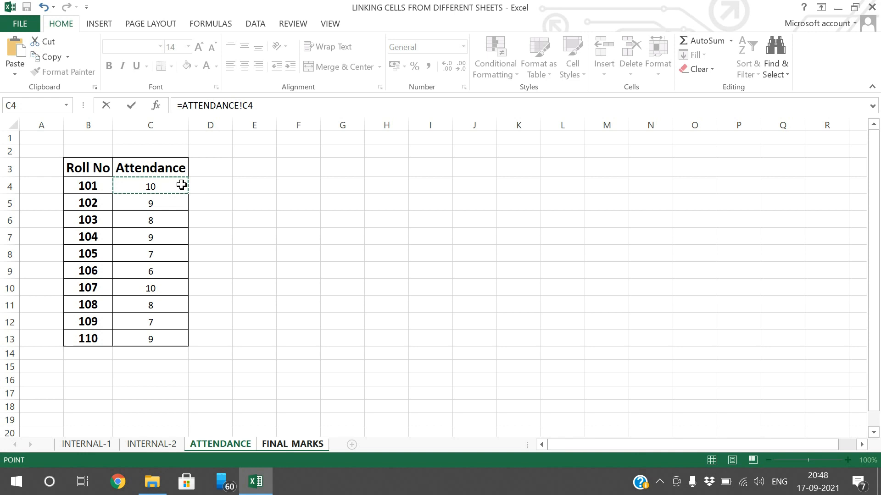
left_click(292, 444)
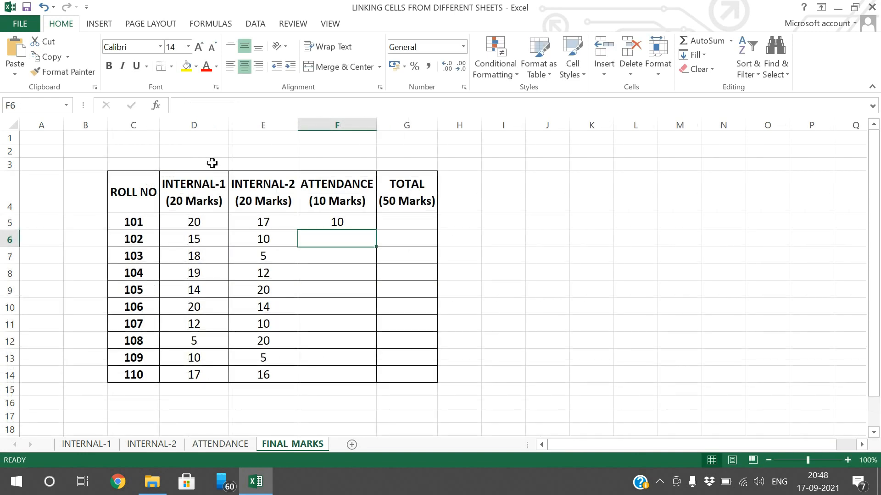
left_click(335, 221)
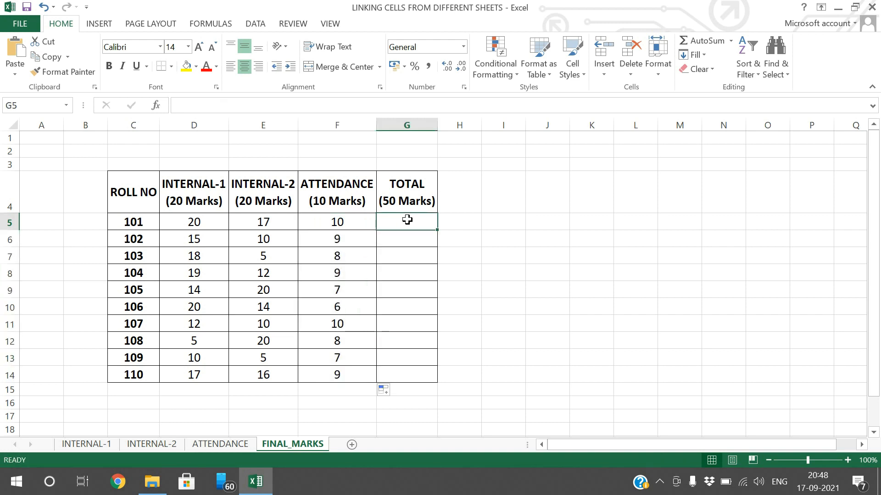
Enter =SUM(D5:F5) in G5 so roll 101's TOTAL shows 47.
type("=")
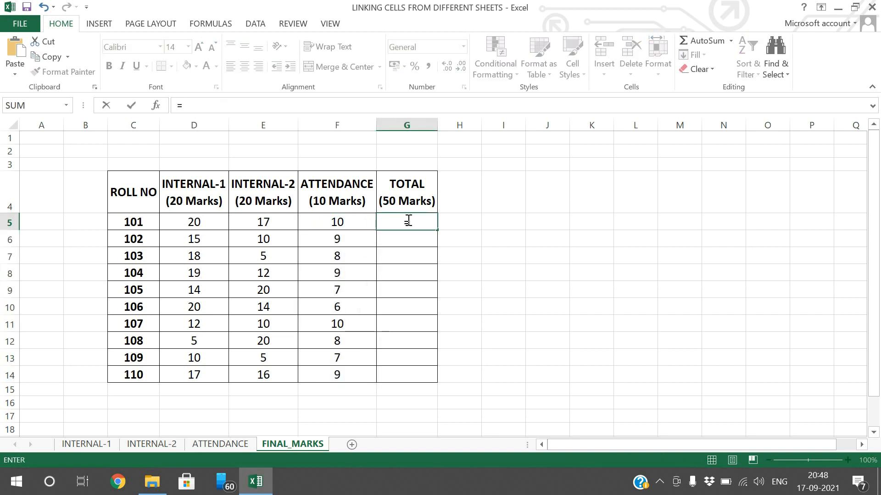
type("sum(")
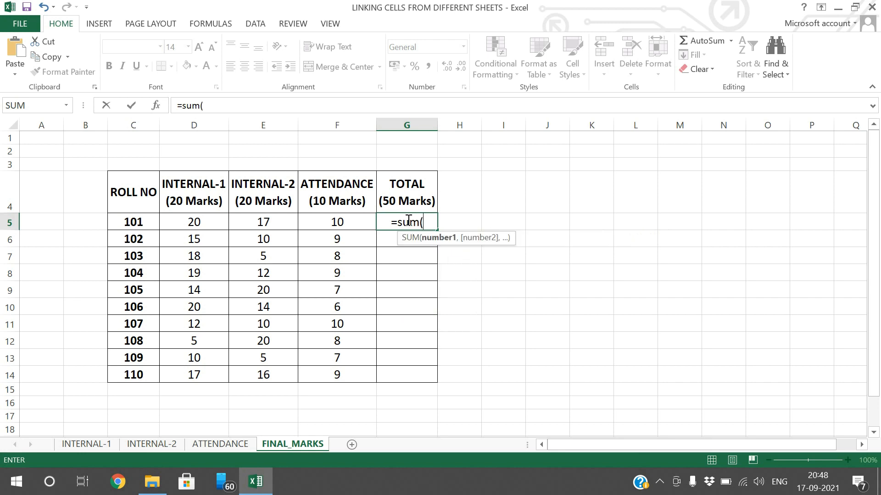
left_click(194, 222)
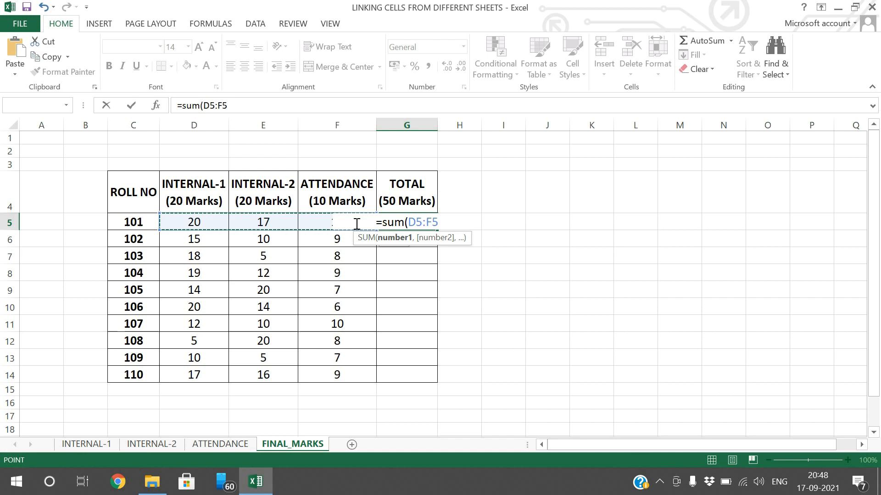
key("Return")
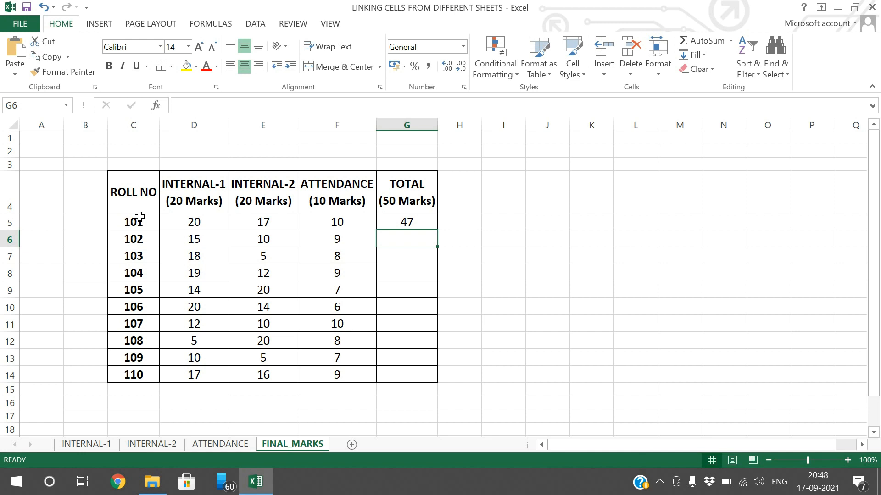
Fill the SUM formula from G5 down to G14, giving totals from 47 to 42.
left_click(405, 221)
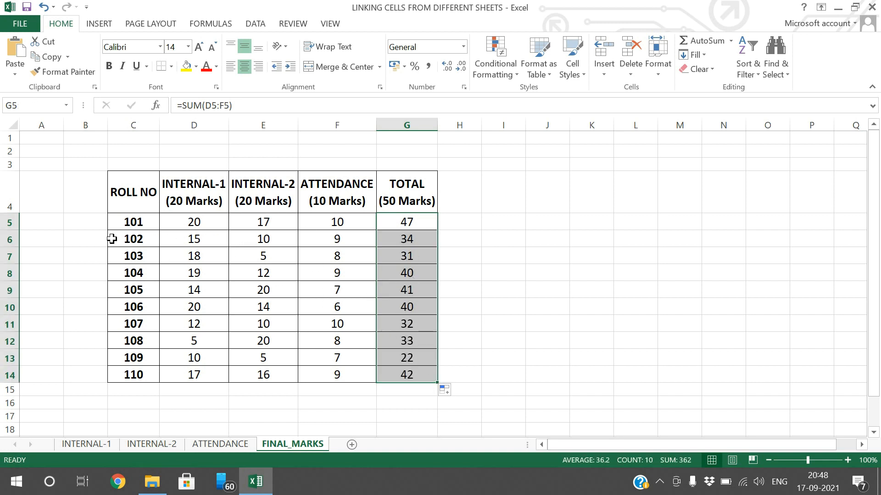
mouse_move(252, 437)
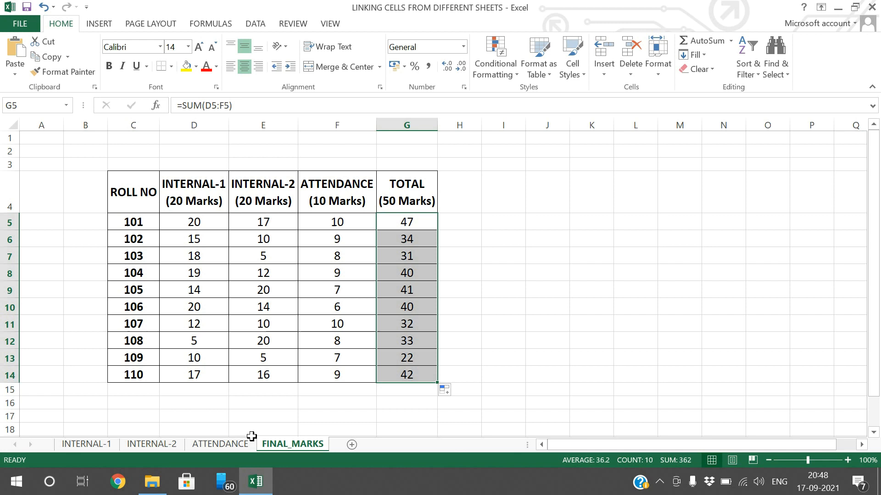
mouse_move(253, 365)
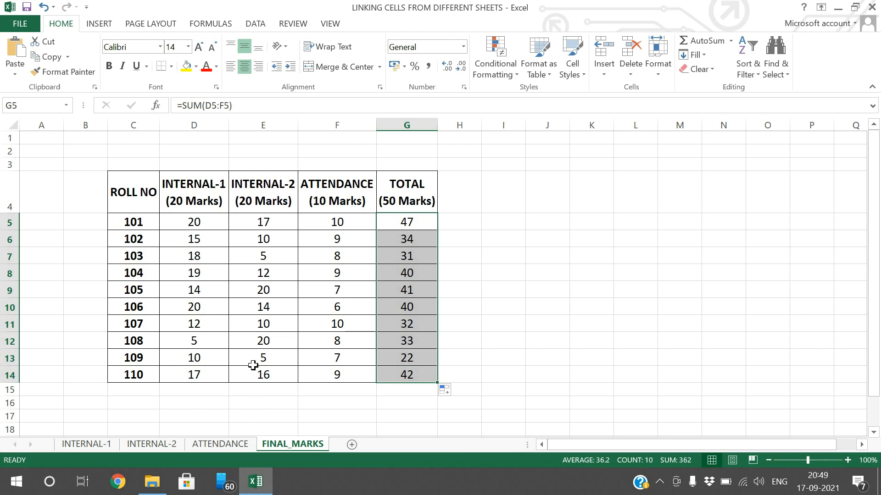
mouse_move(151, 444)
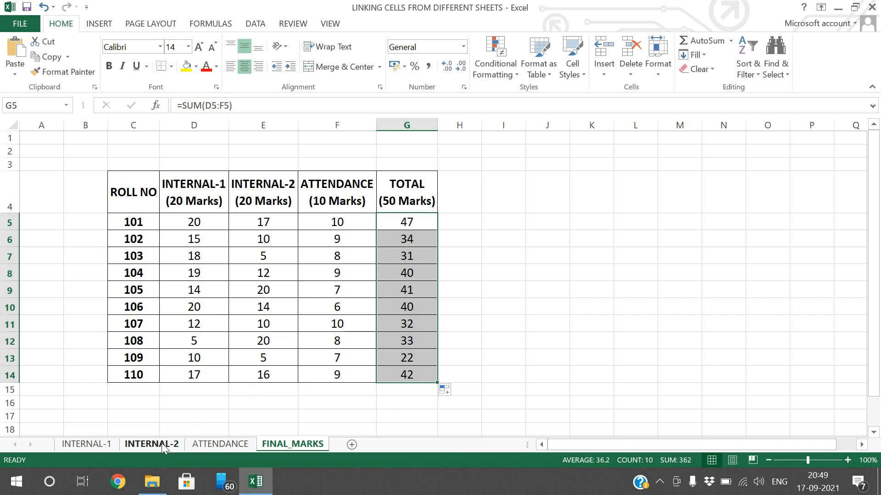
left_click(194, 221)
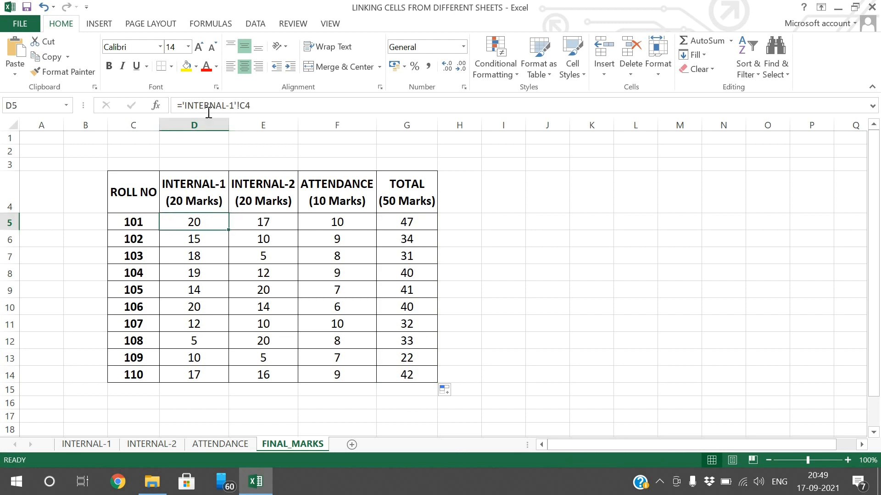
mouse_move(227, 106)
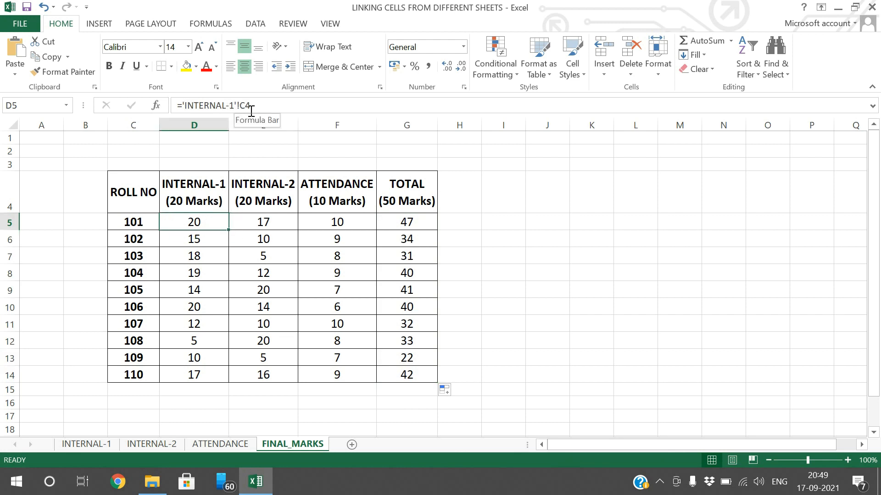
mouse_move(270, 308)
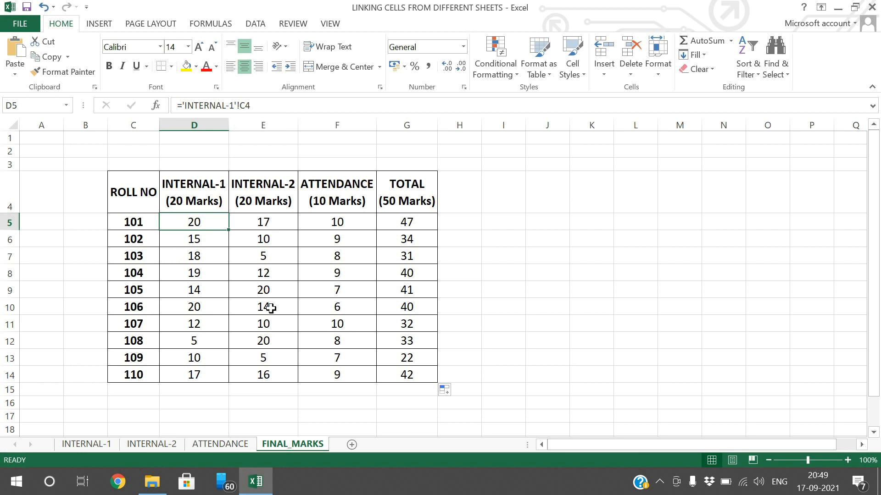
mouse_move(271, 297)
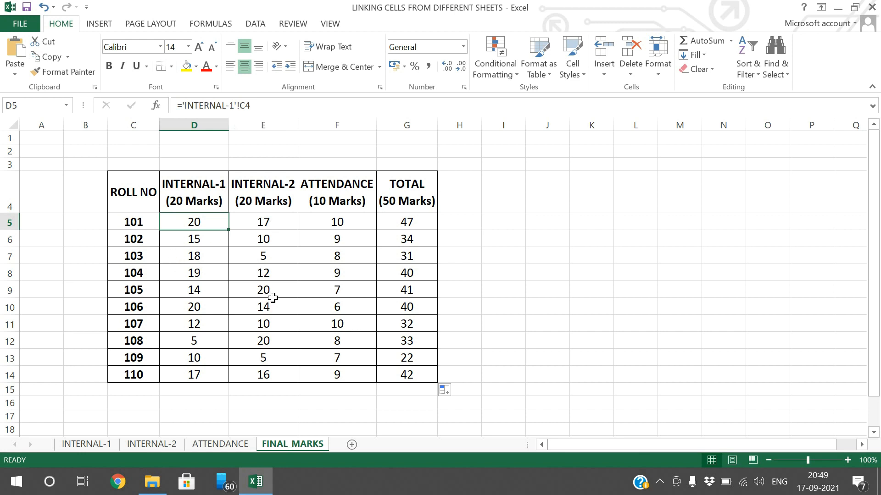